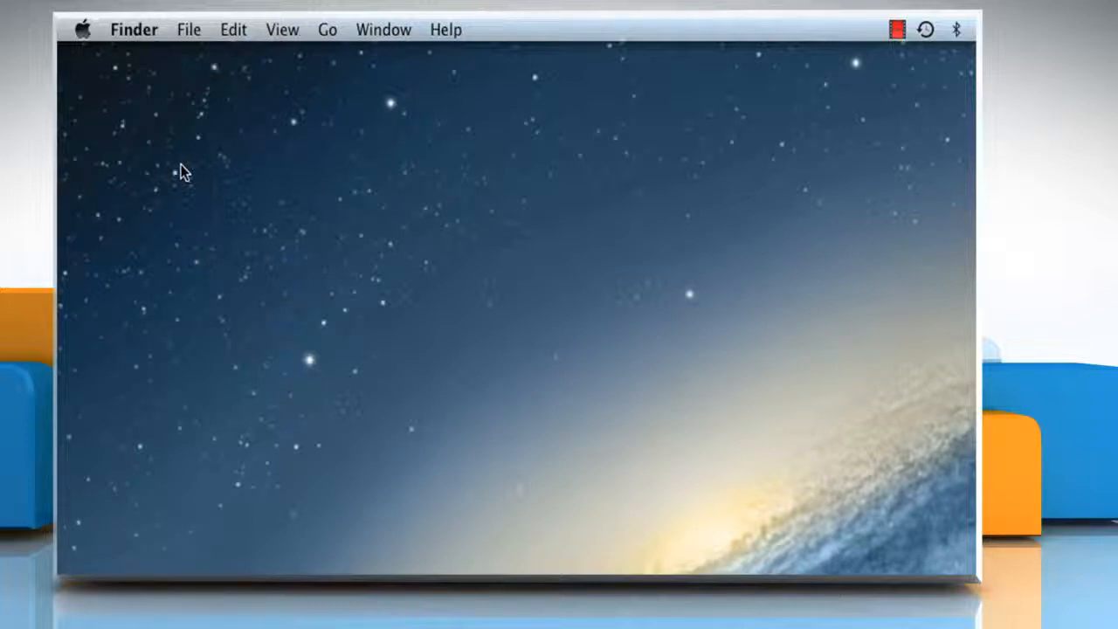
{"action": "mouse_move", "coordinate": [330, 33]}
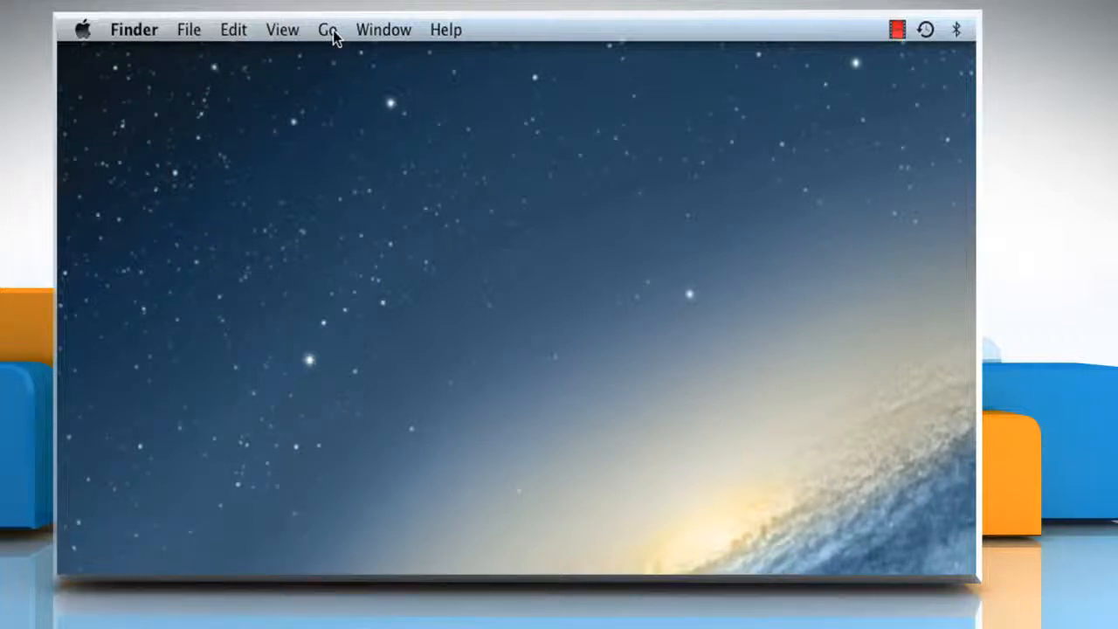
- Show Finder's Go menu listing Documents, Desktop and Downloads
{"action": "left_click", "coordinate": [327, 28]}
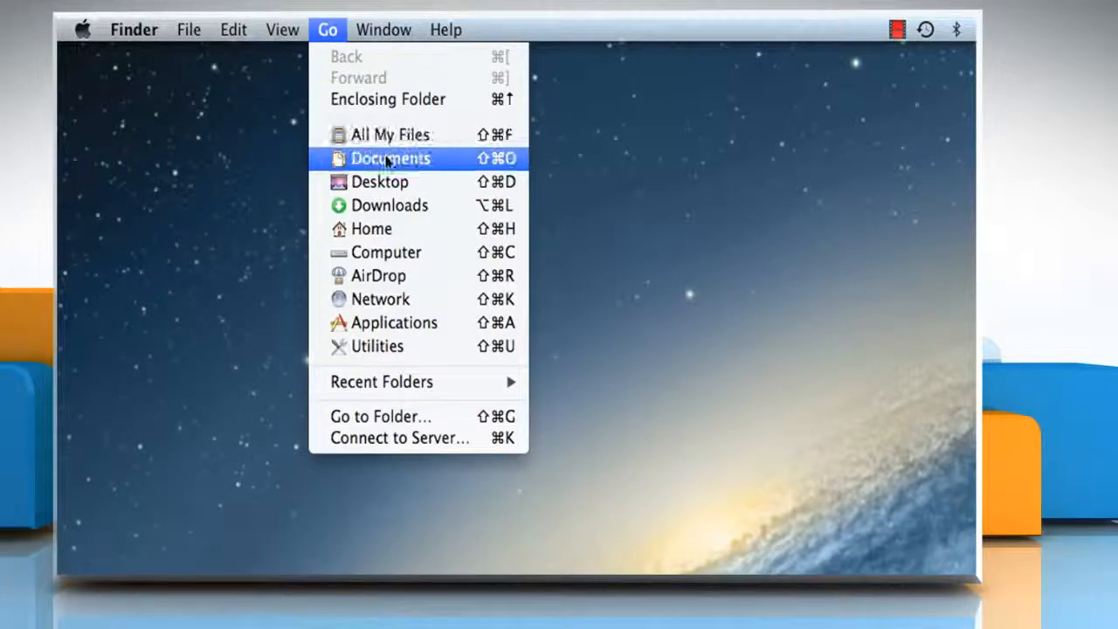
- Go to Documents and show the context menu for My First Audio
{"action": "left_click", "coordinate": [391, 157]}
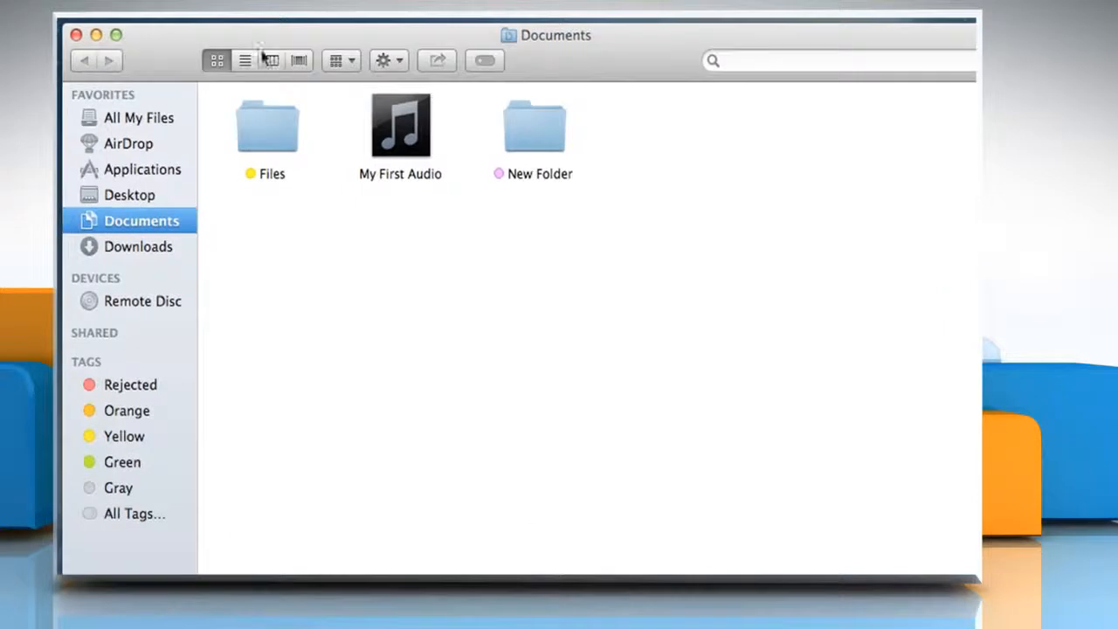
{"action": "right_click", "coordinate": [400, 125]}
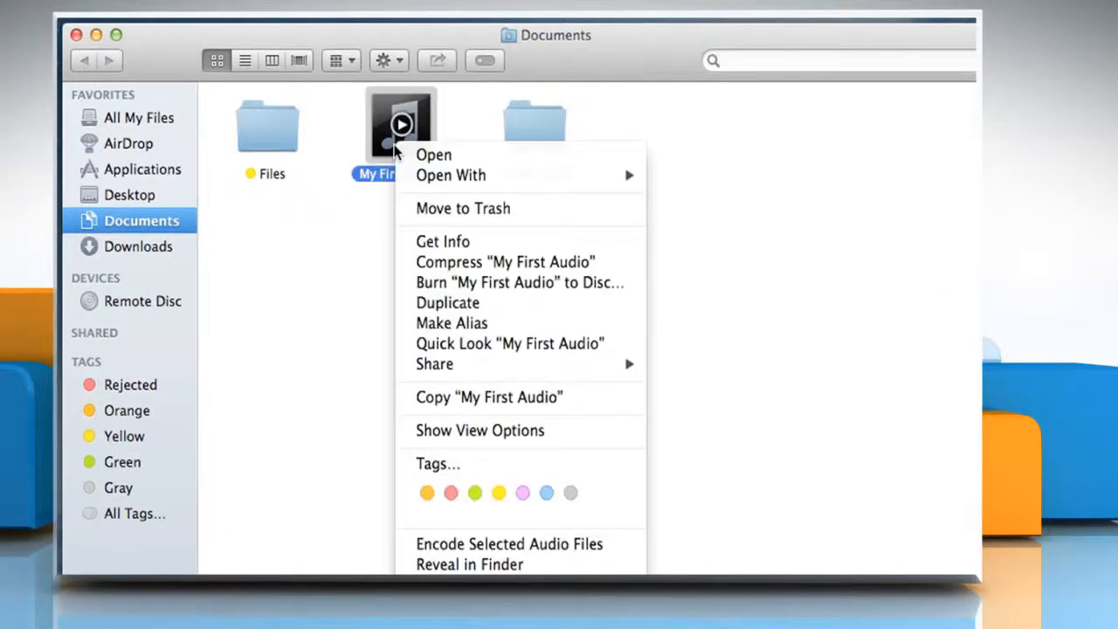
{"action": "mouse_move", "coordinate": [433, 154]}
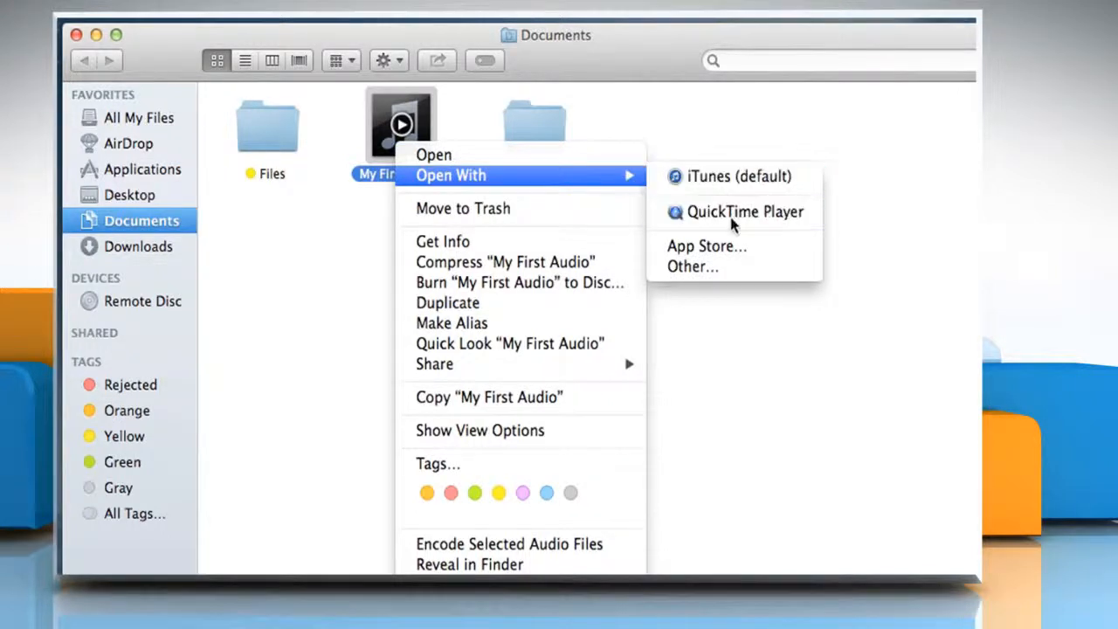
- Via Other..., choose QuickTime Player with Always Open With enabled for My First Audio
{"action": "left_click", "coordinate": [691, 265]}
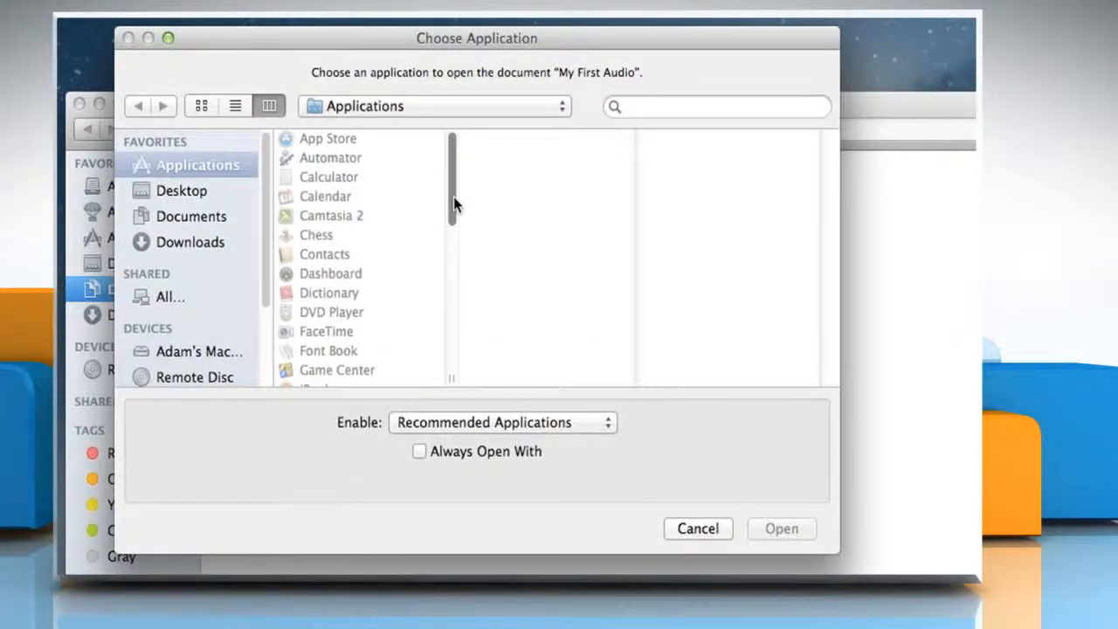
{"action": "scroll", "scroll_direction": "down", "scroll_amount": 3}
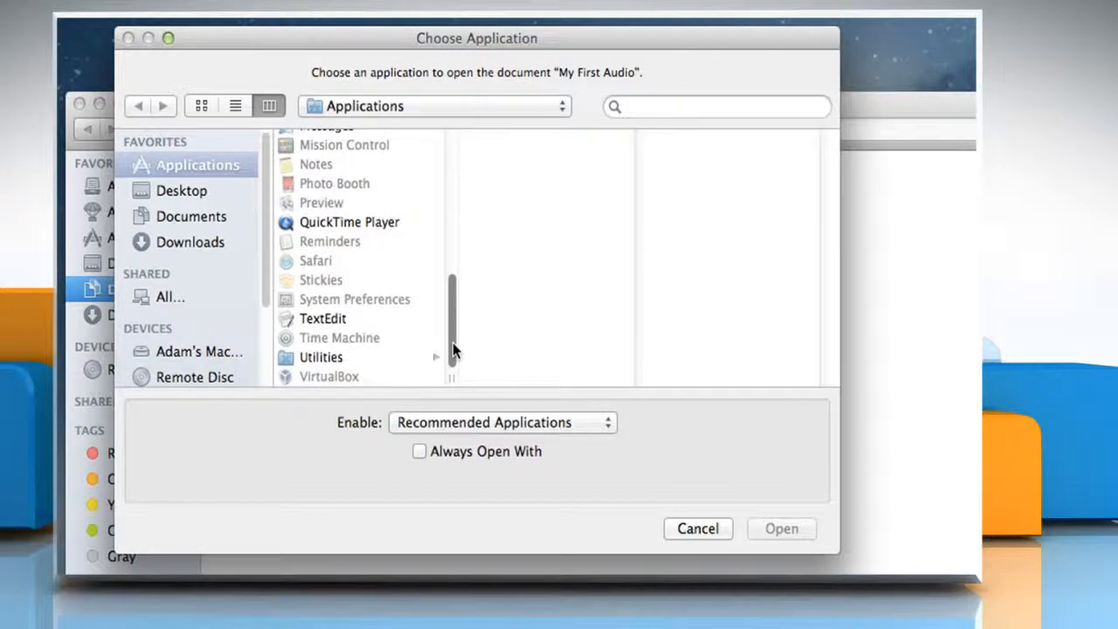
{"action": "left_click", "coordinate": [350, 222]}
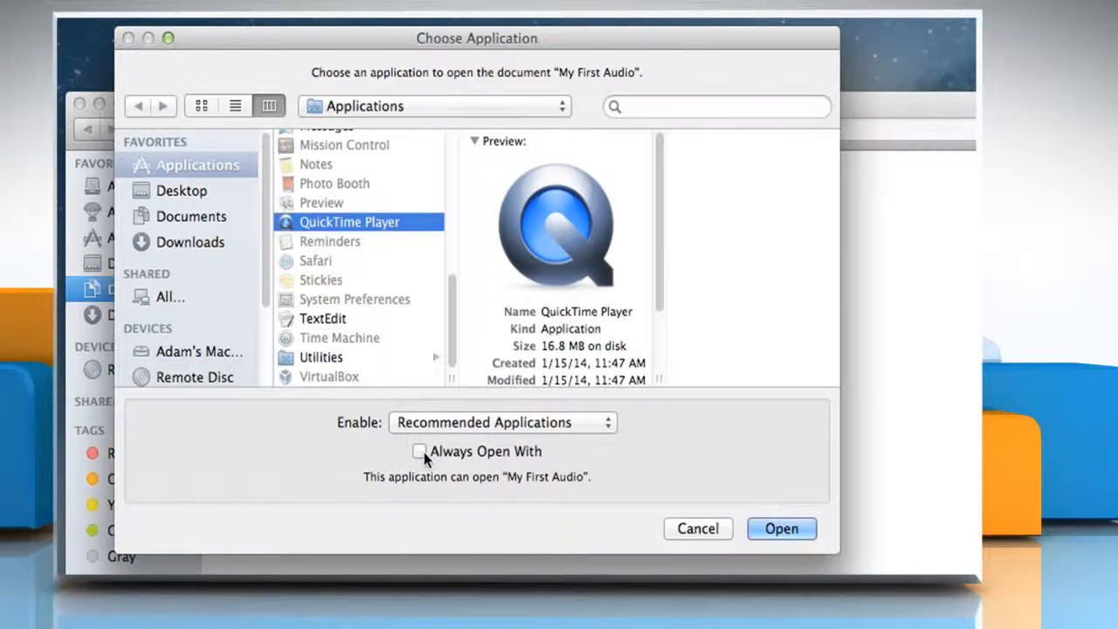
{"action": "left_click", "coordinate": [419, 451]}
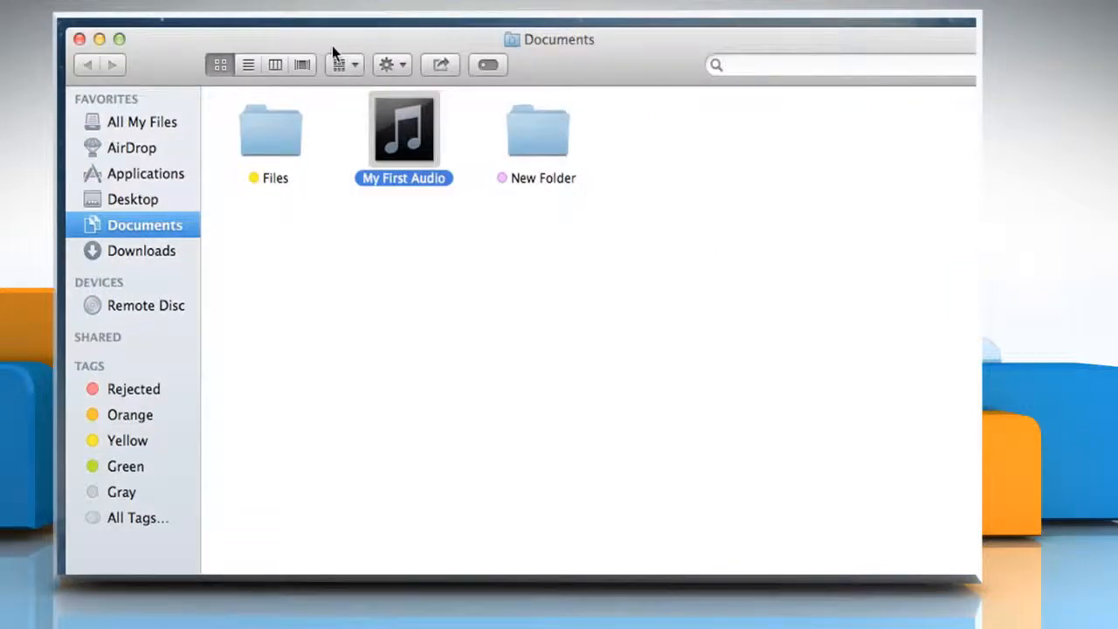
{"action": "left_click", "coordinate": [662, 196]}
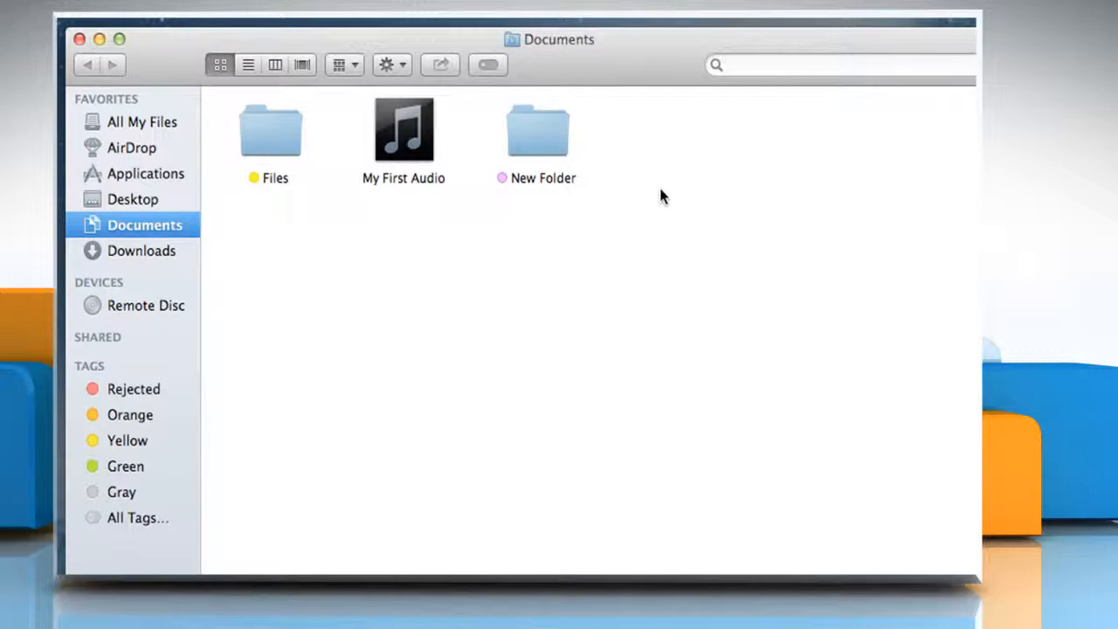
{"action": "left_click", "coordinate": [538, 131]}
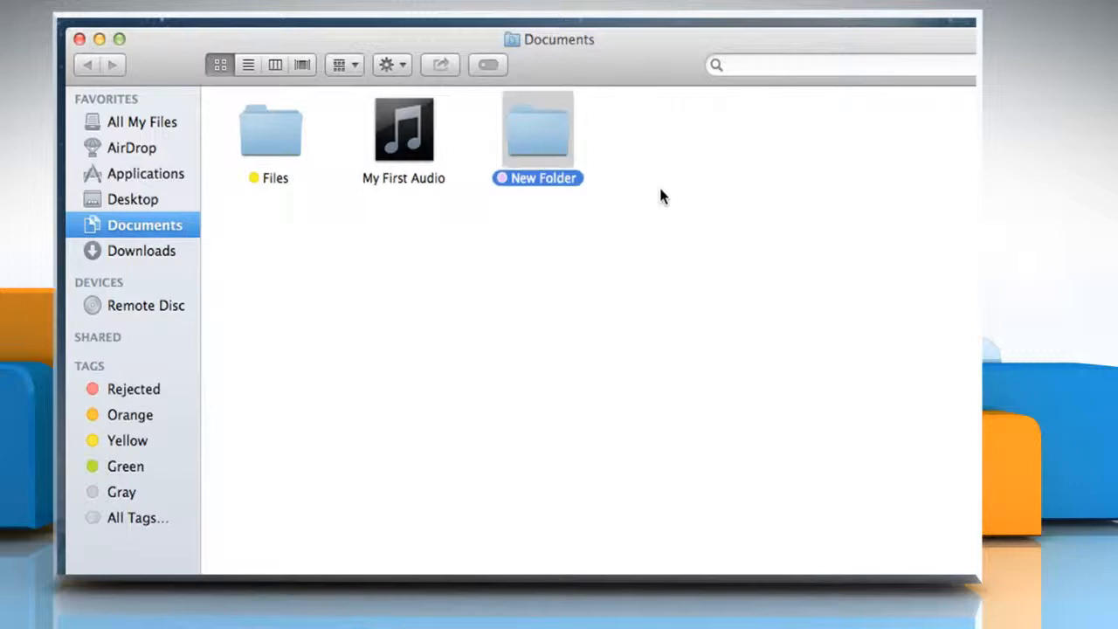
{"action": "left_click", "coordinate": [632, 242]}
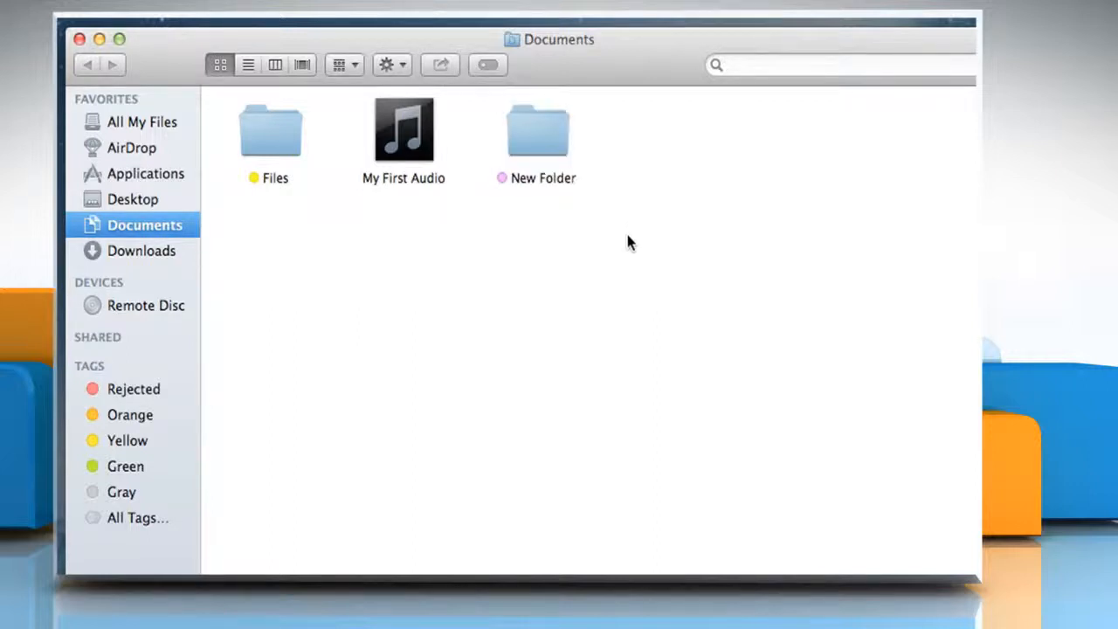